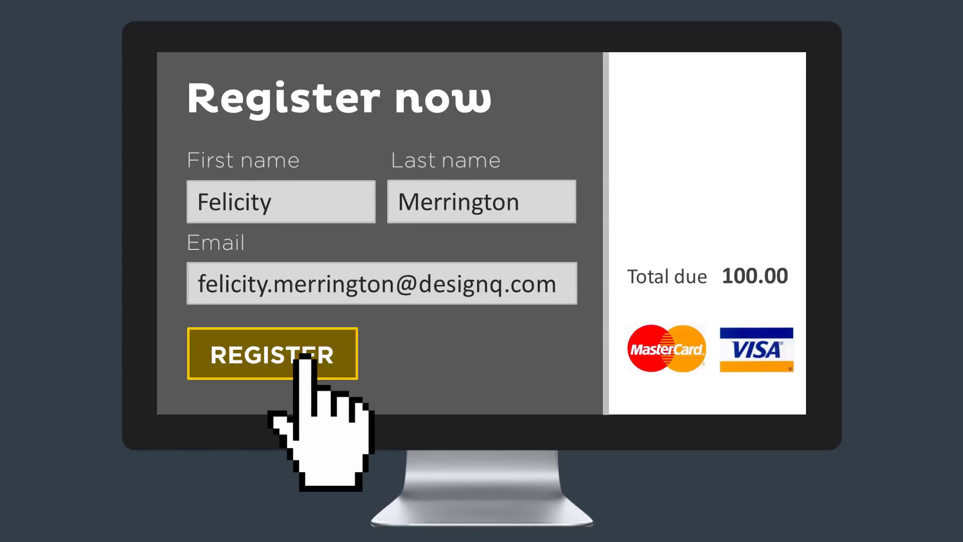
pyautogui.click(272, 353)
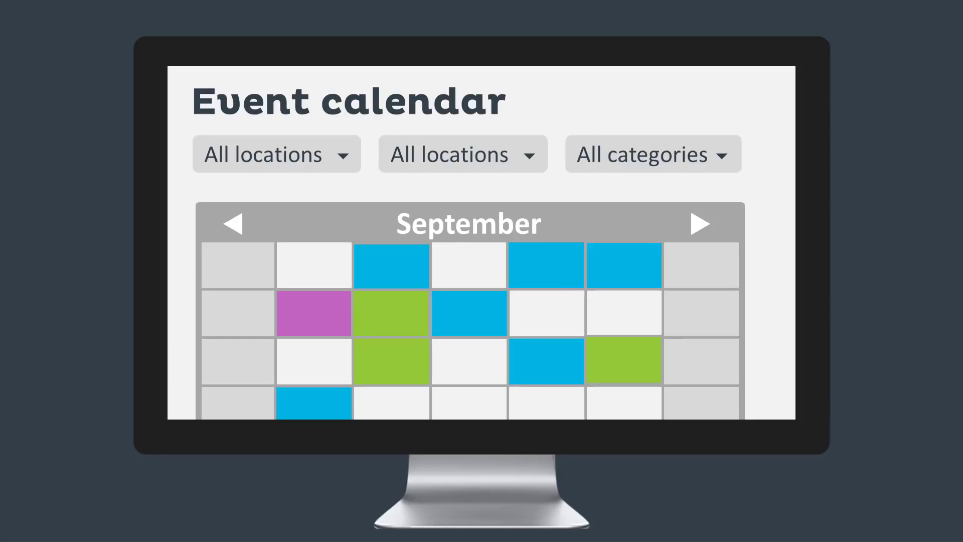
pyautogui.click(652, 153)
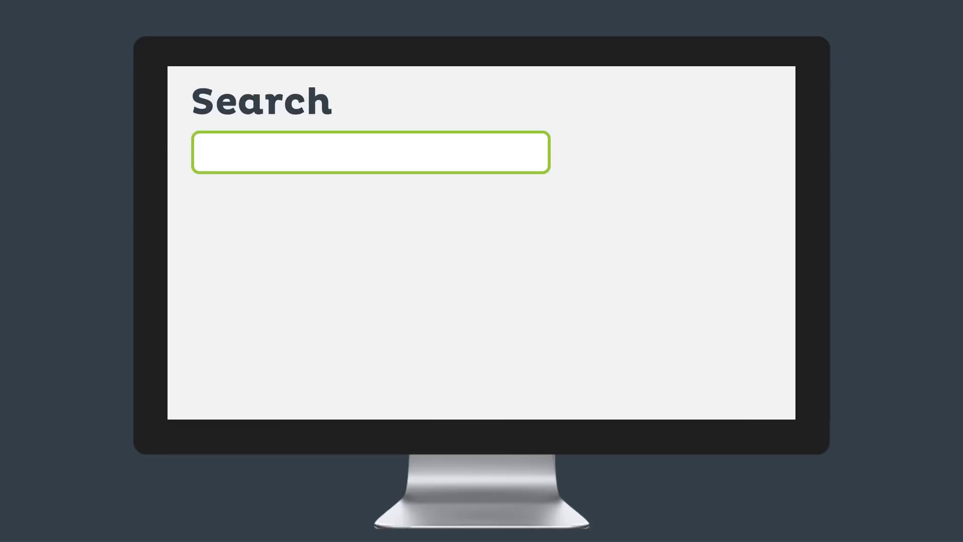
pyautogui.write('Partn')
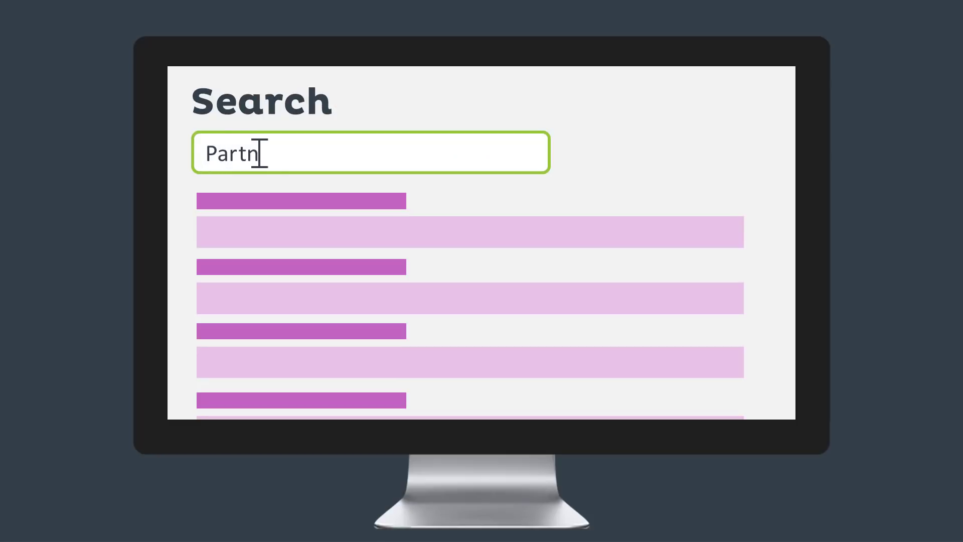
pyautogui.write('er')
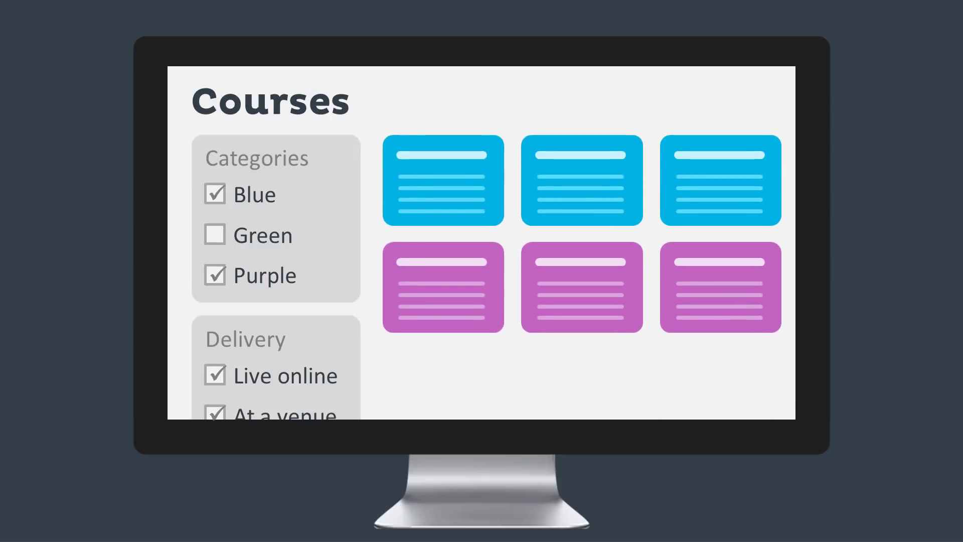
pyautogui.click(213, 195)
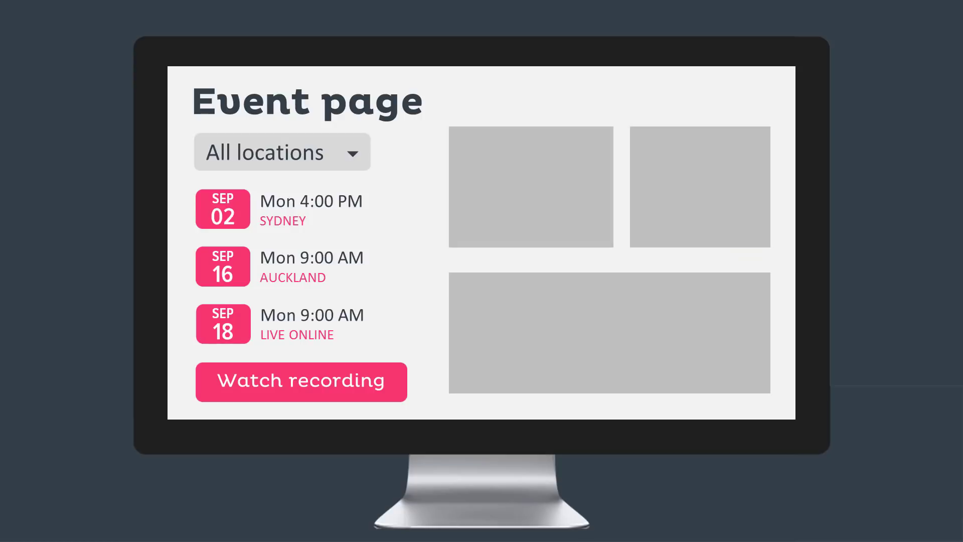
pyautogui.click(281, 152)
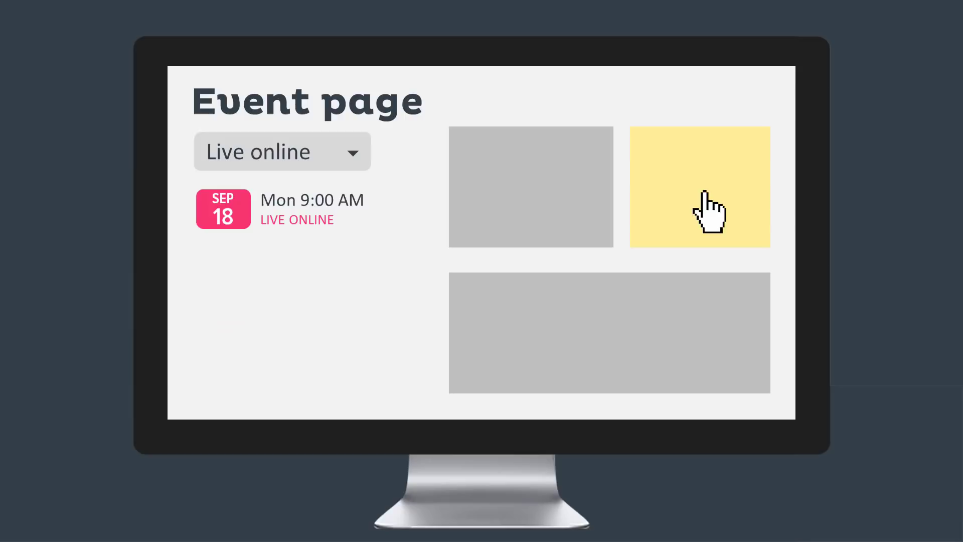
pyautogui.click(700, 186)
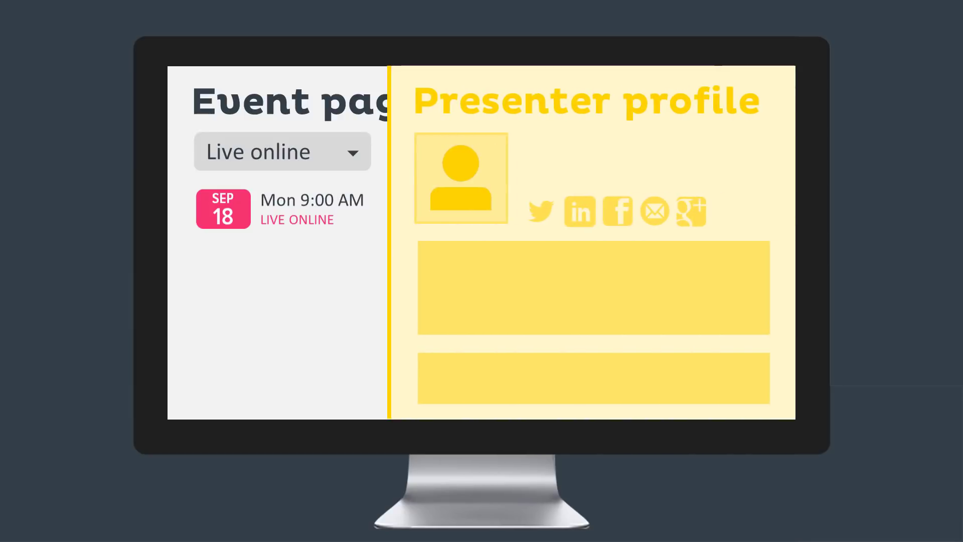